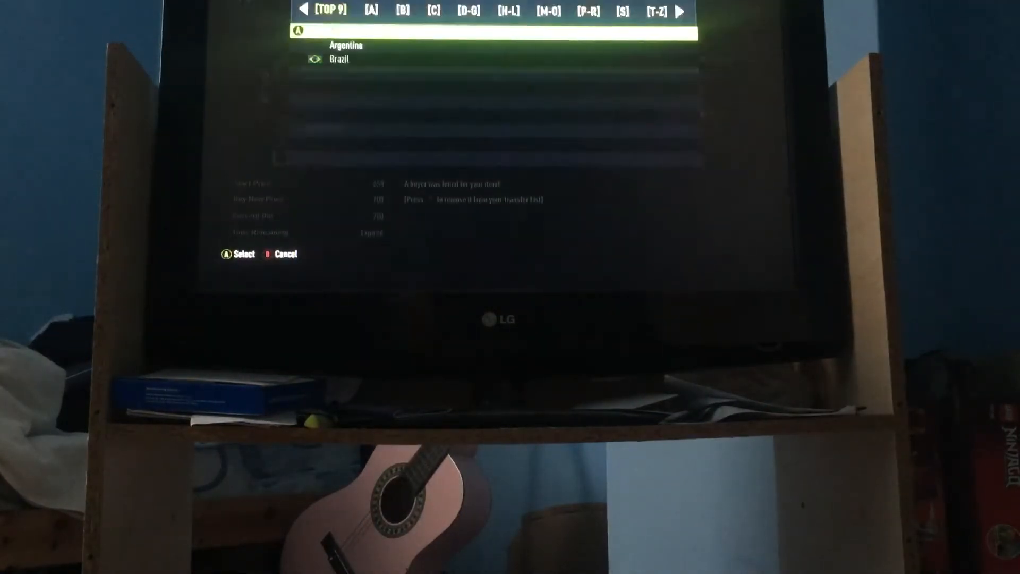
Browse the T to Z countries in the country/region list and pick one as the nationality filter
click(656, 11)
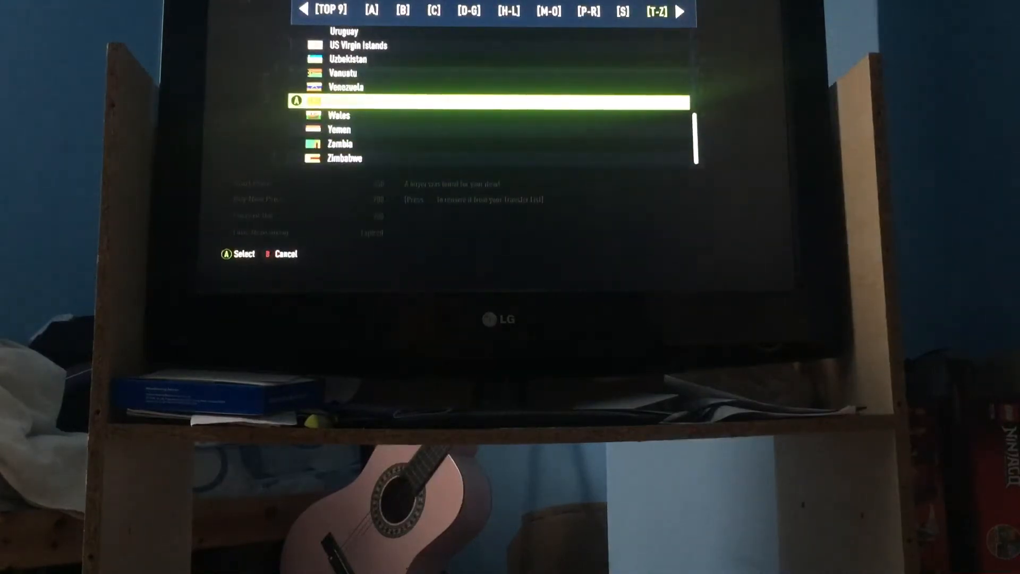
key(up)
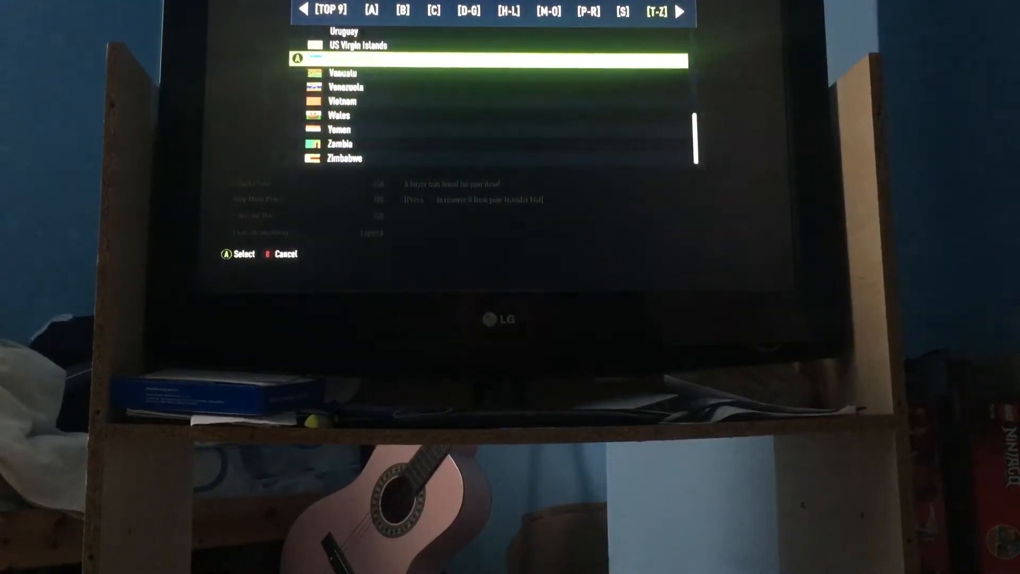
scroll(up, 3)
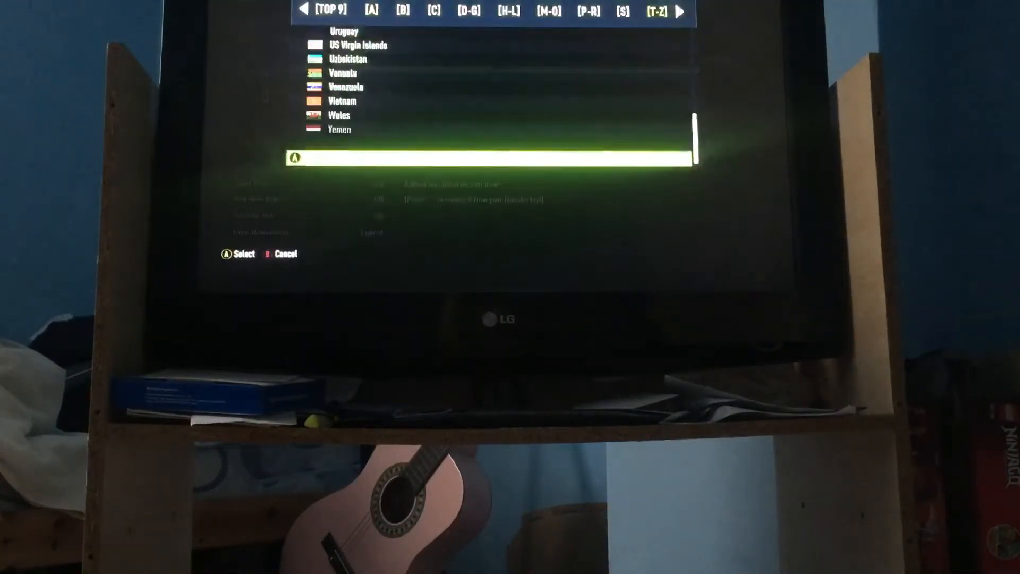
scroll(up, 3)
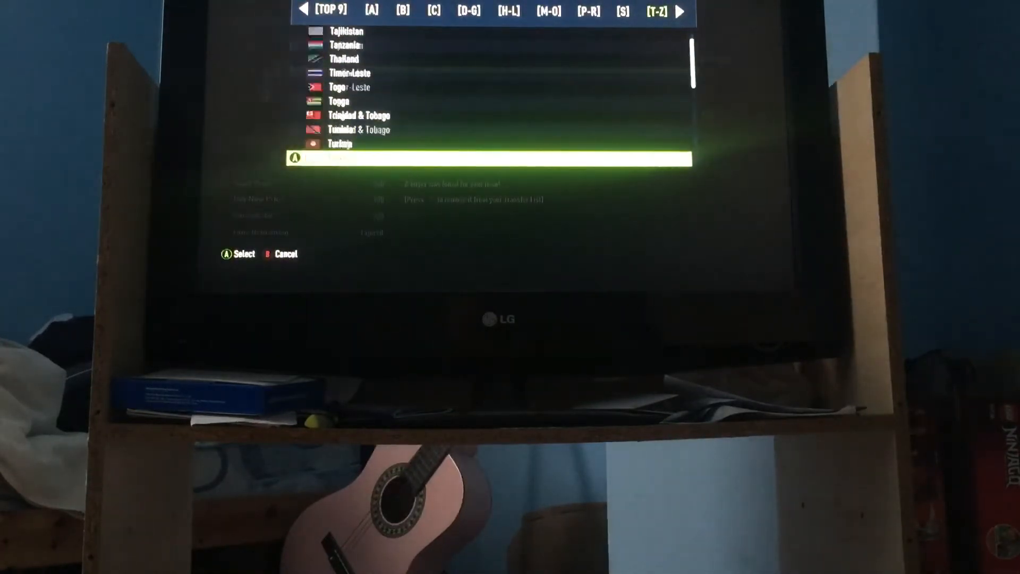
scroll(down, 3)
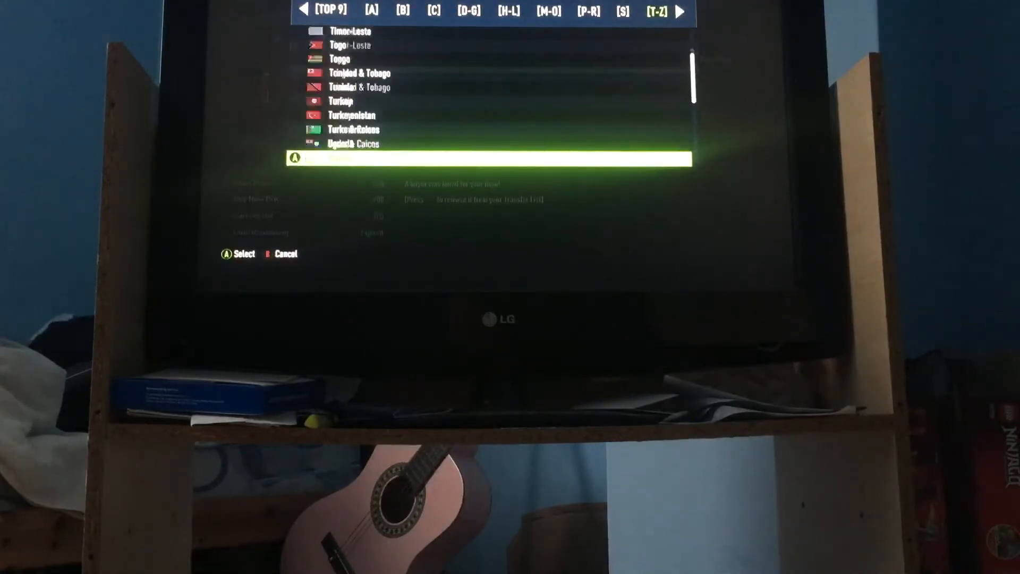
click(622, 11)
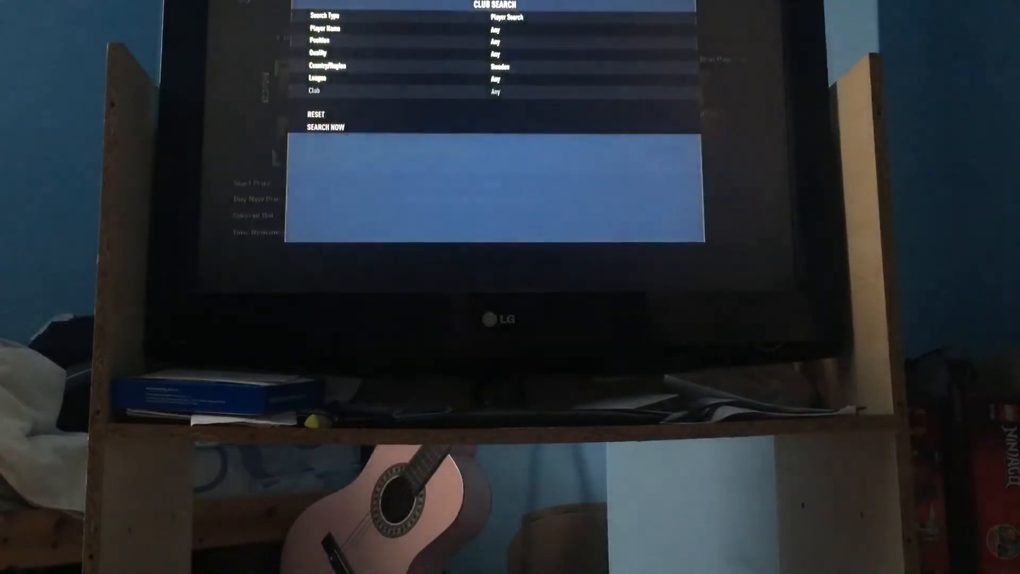
Reopen the country/region list and scroll through the S countries toward the P to R group
click(326, 126)
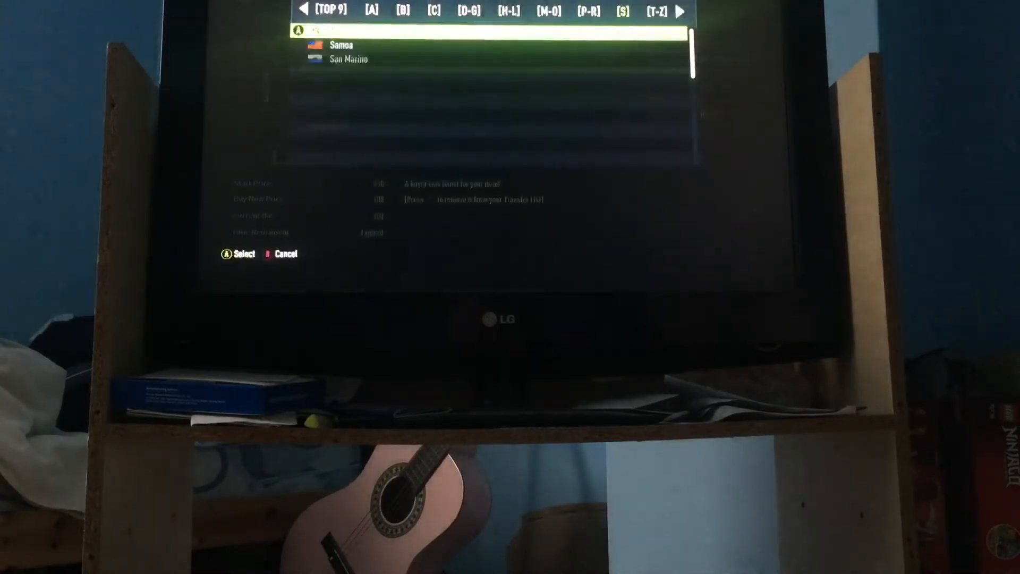
scroll(down, 3)
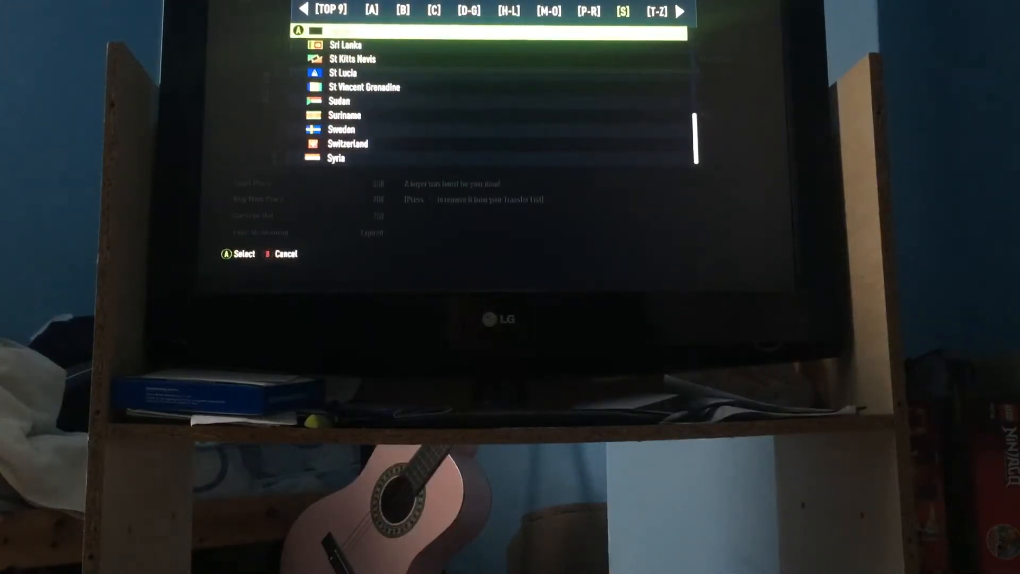
scroll(up, 3)
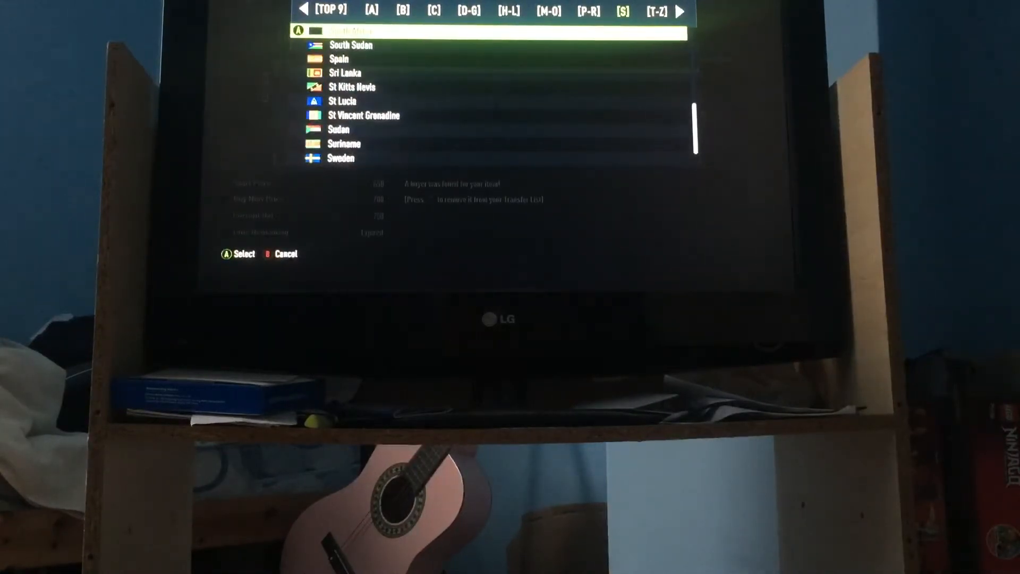
scroll(up, 3)
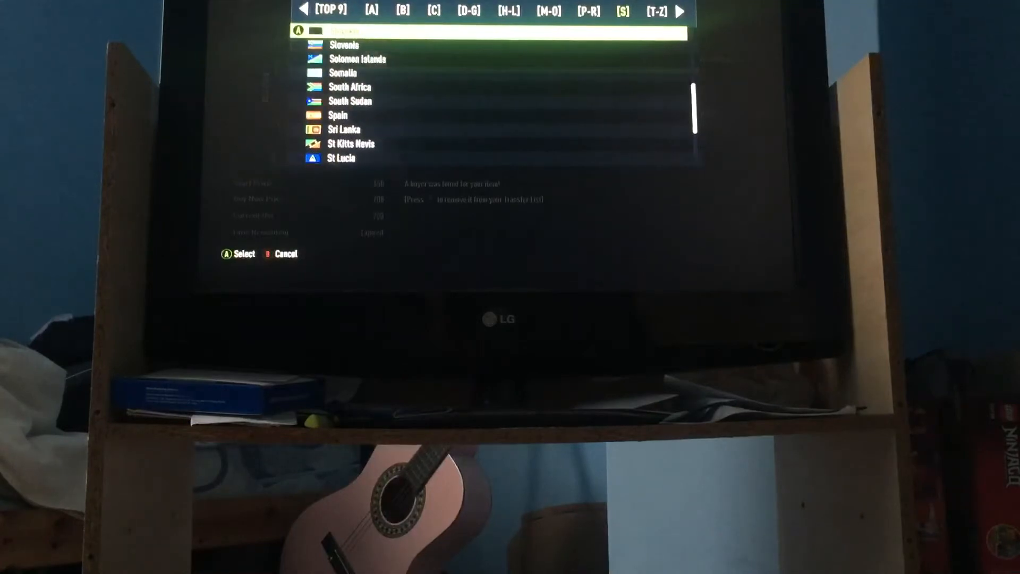
scroll(up, 3)
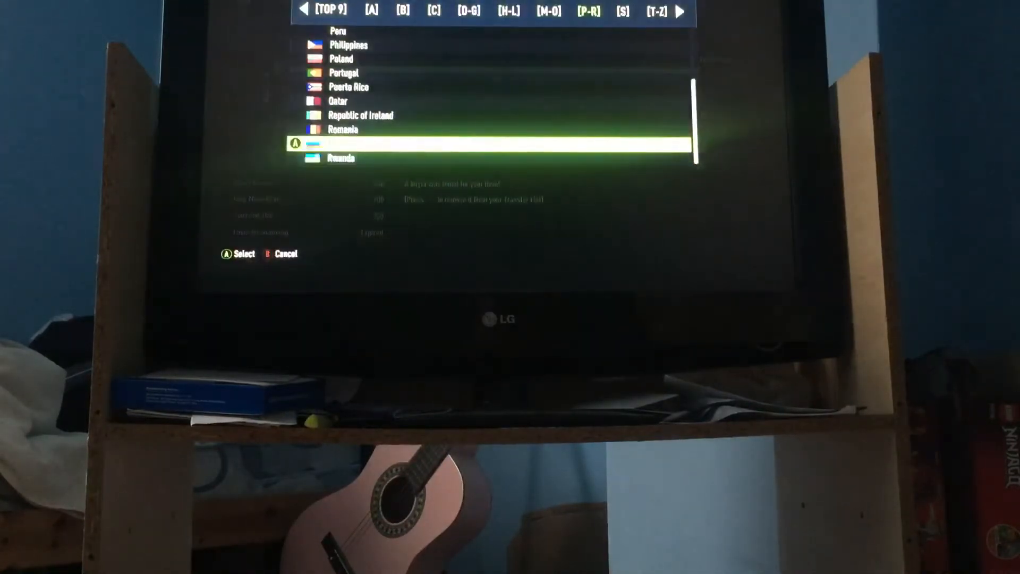
Move through the P to R countries to Russia, then scroll back up past Panama into the M to O nations
key(Up)
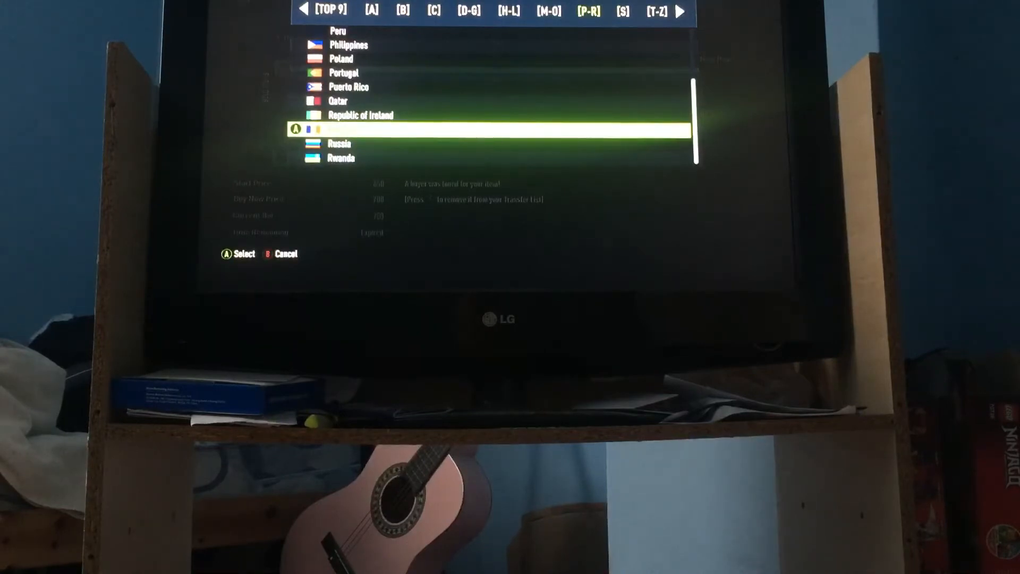
click(361, 127)
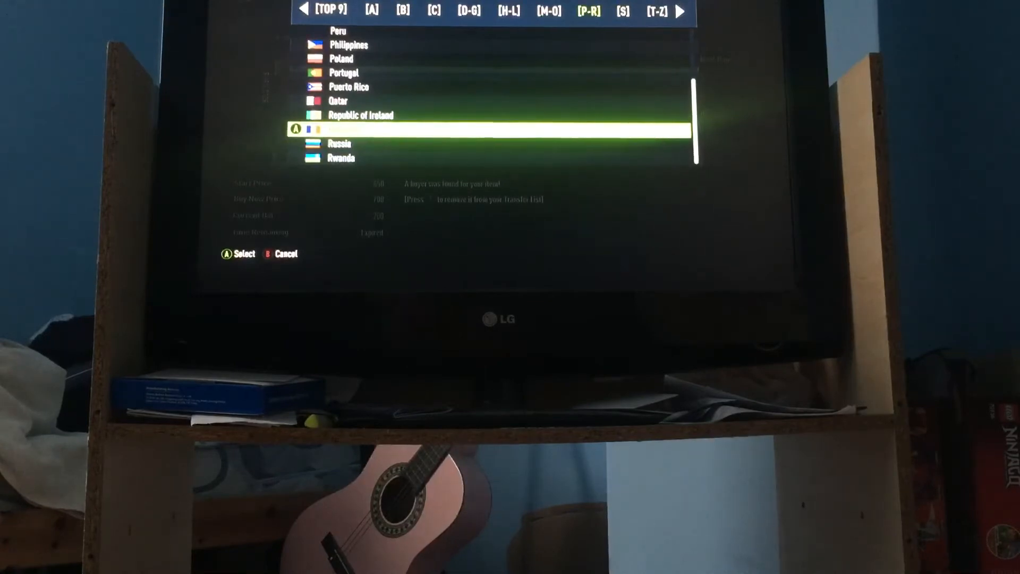
key(up)
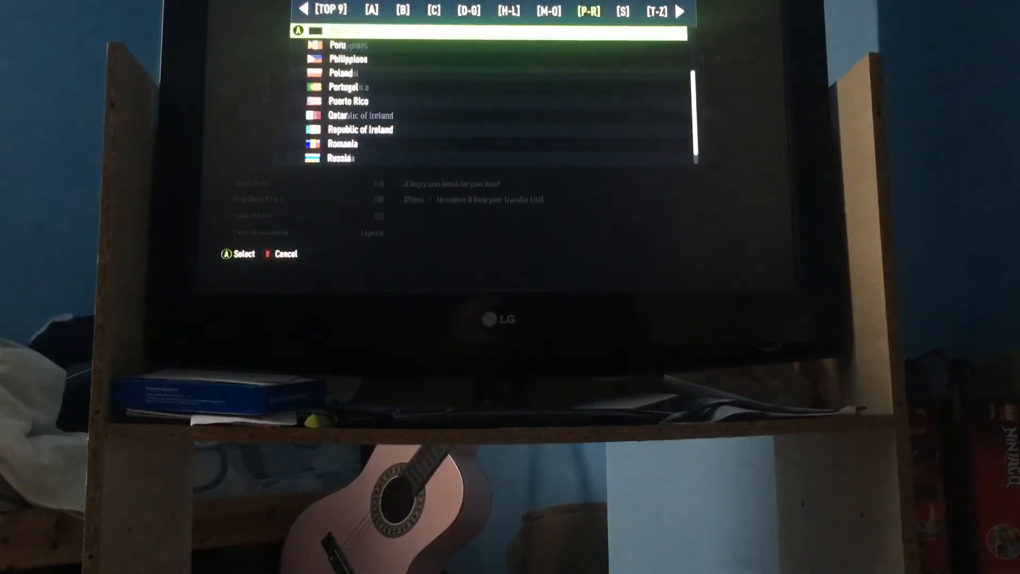
scroll(up, 3)
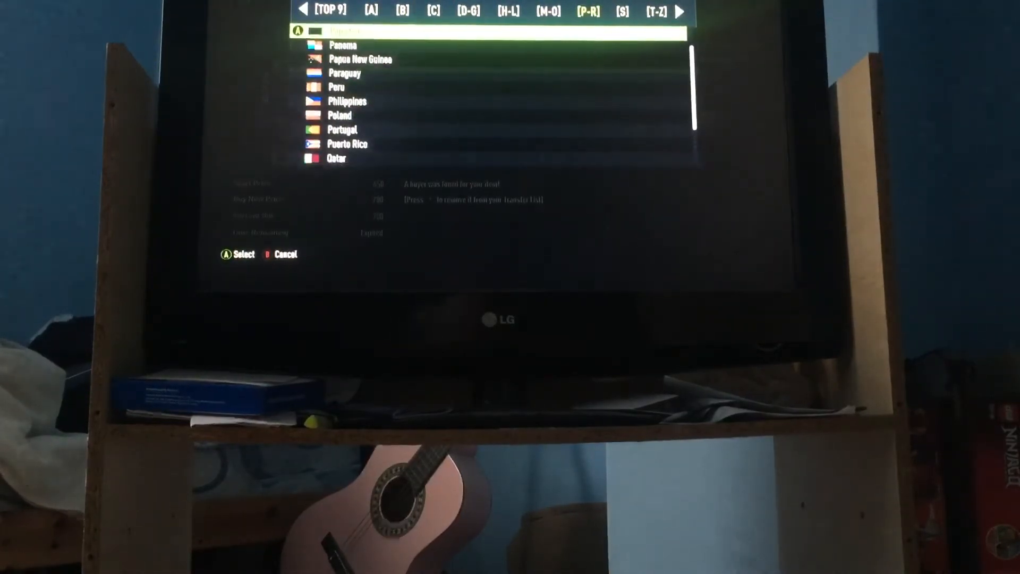
scroll(up, 3)
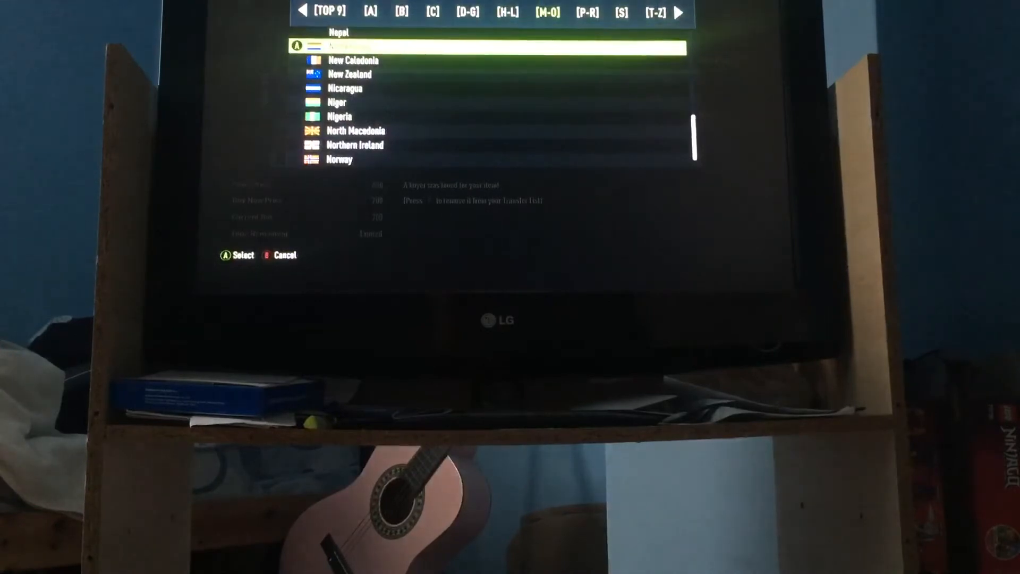
Scroll the H to L countries from Hungary past Iceland to Ivory Coast, reaching the D to G group
scroll(up, 3)
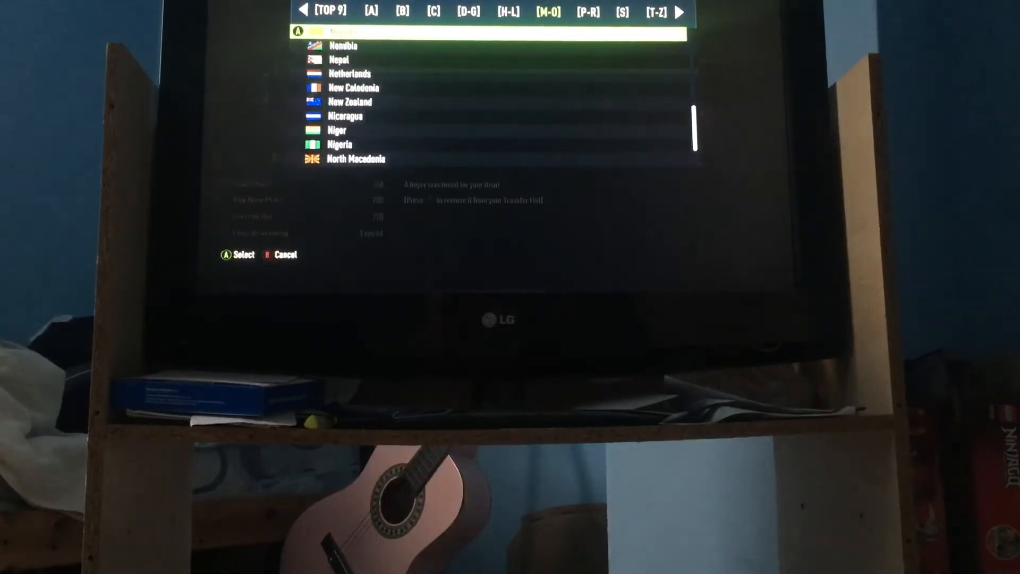
scroll(up, 3)
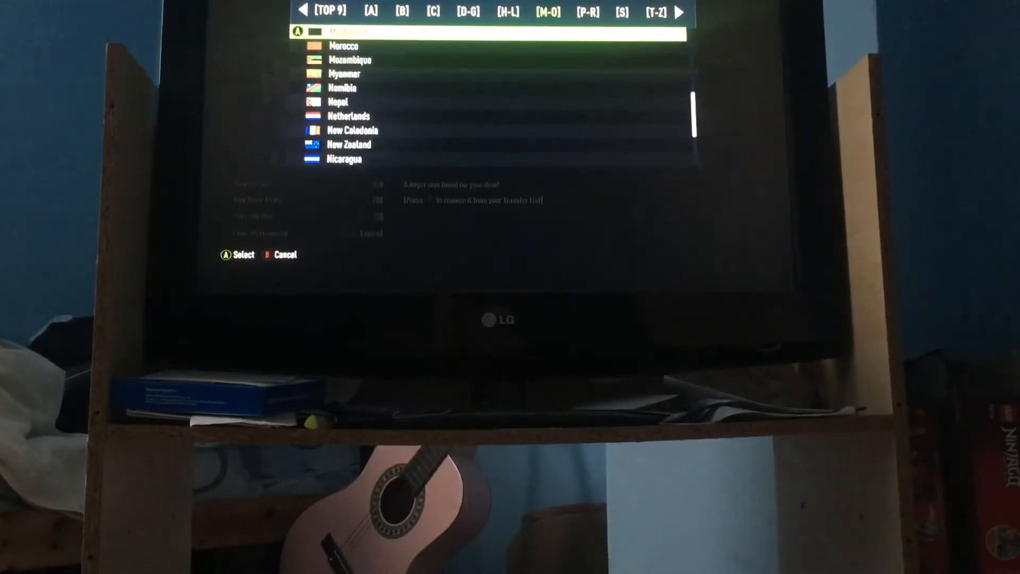
scroll(up, 3)
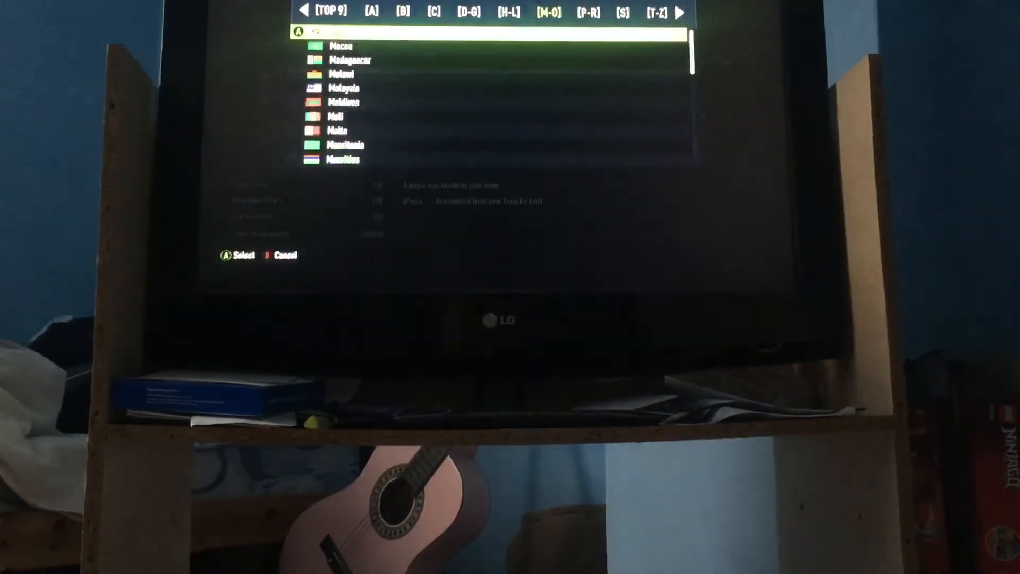
key(down)
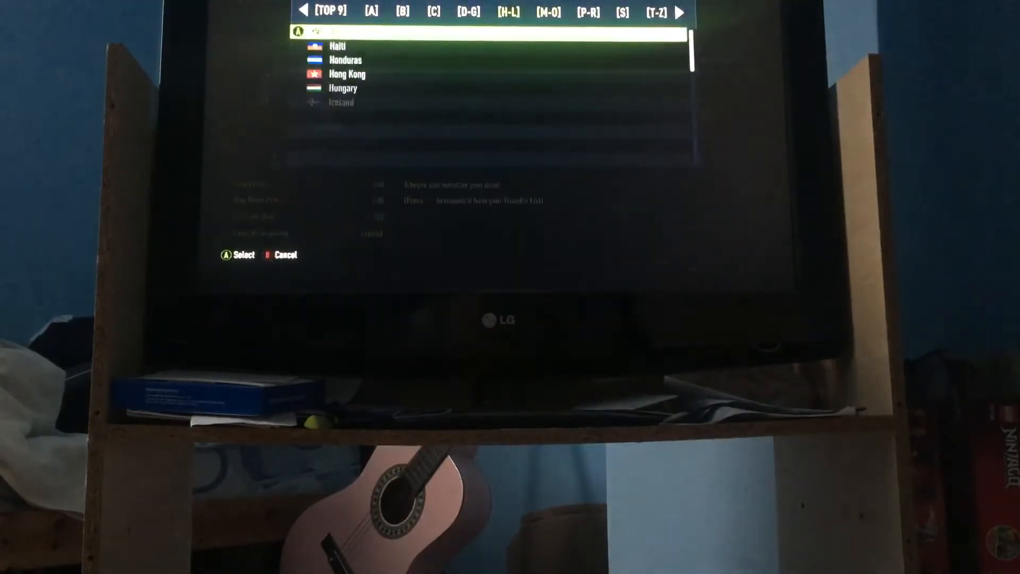
scroll(down, 3)
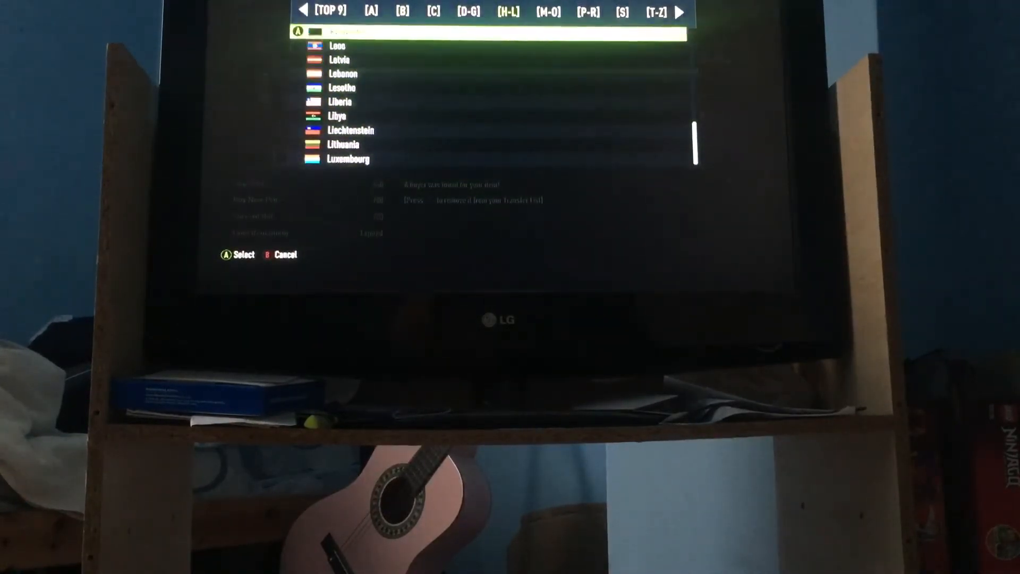
scroll(up, 3)
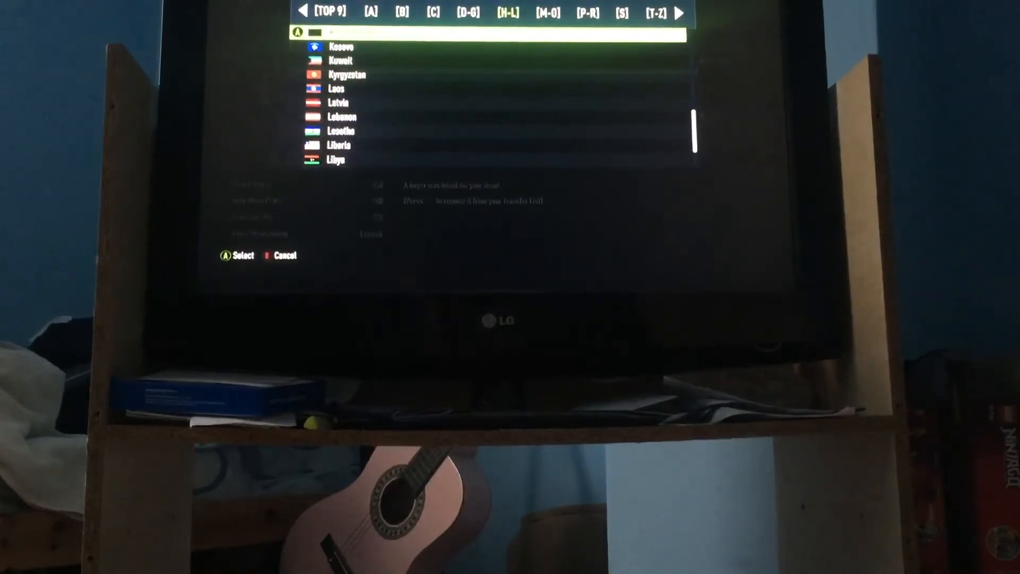
scroll(up, 3)
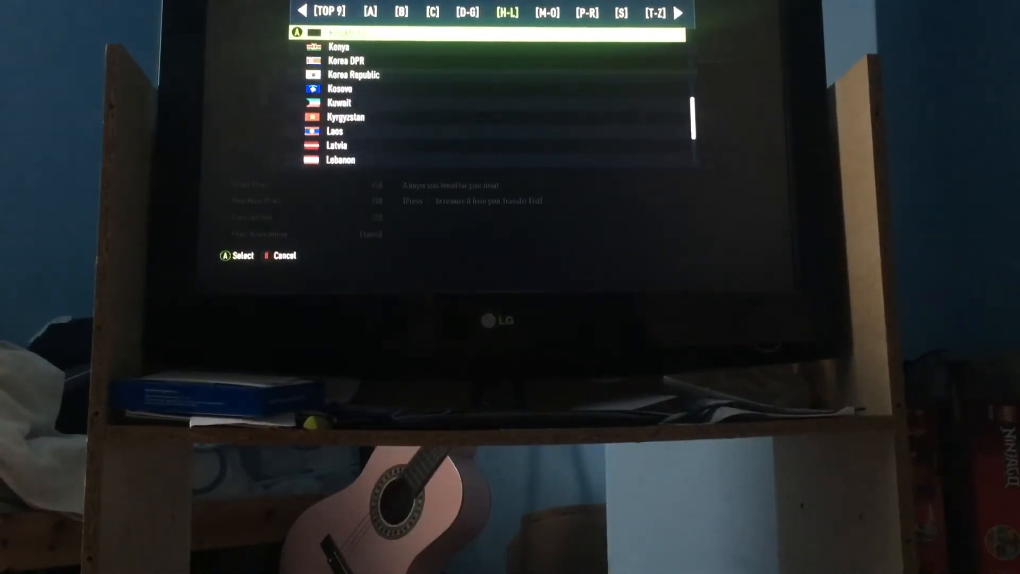
scroll(up, 3)
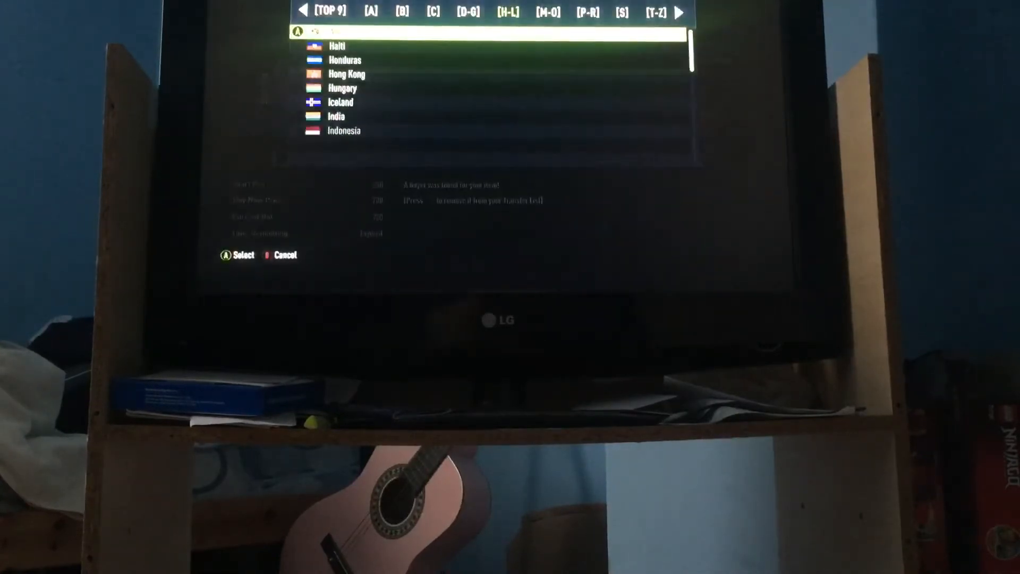
scroll(up, 3)
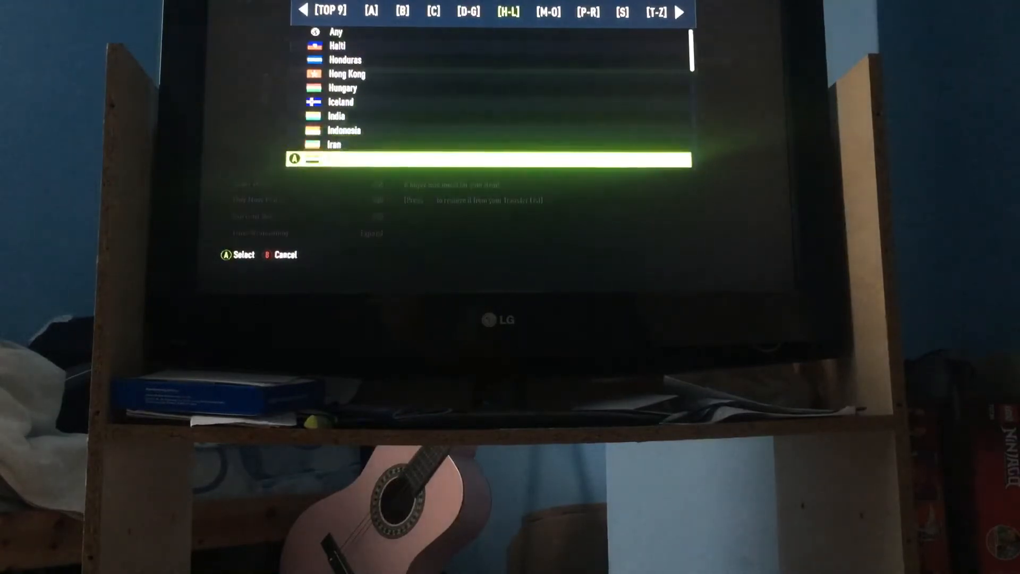
scroll(down, 3)
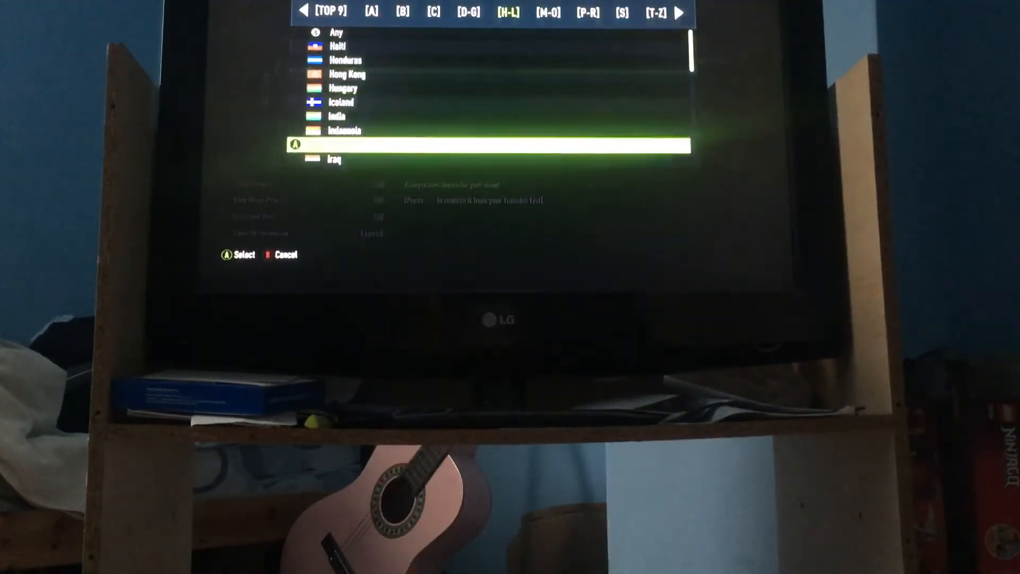
scroll(down, 3)
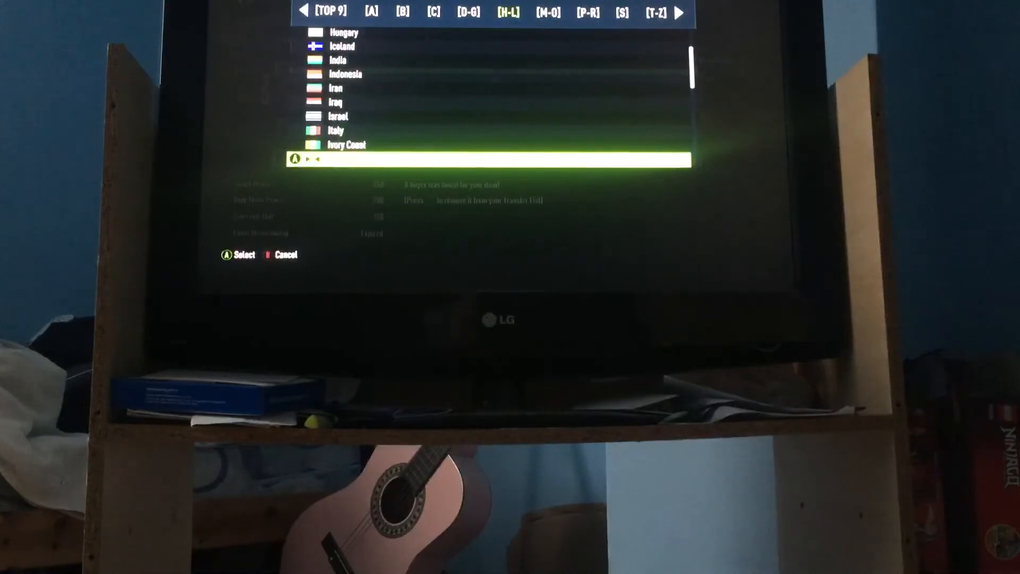
scroll(down, 3)
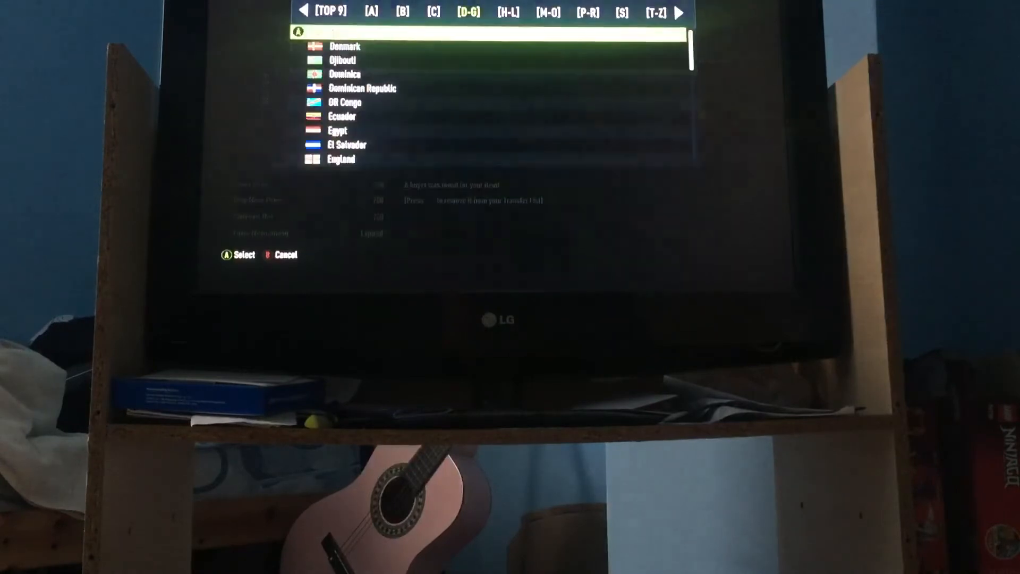
Scroll through the D to G countries, Dominica to Eritrea, and back up to the C nations
scroll(down, 3)
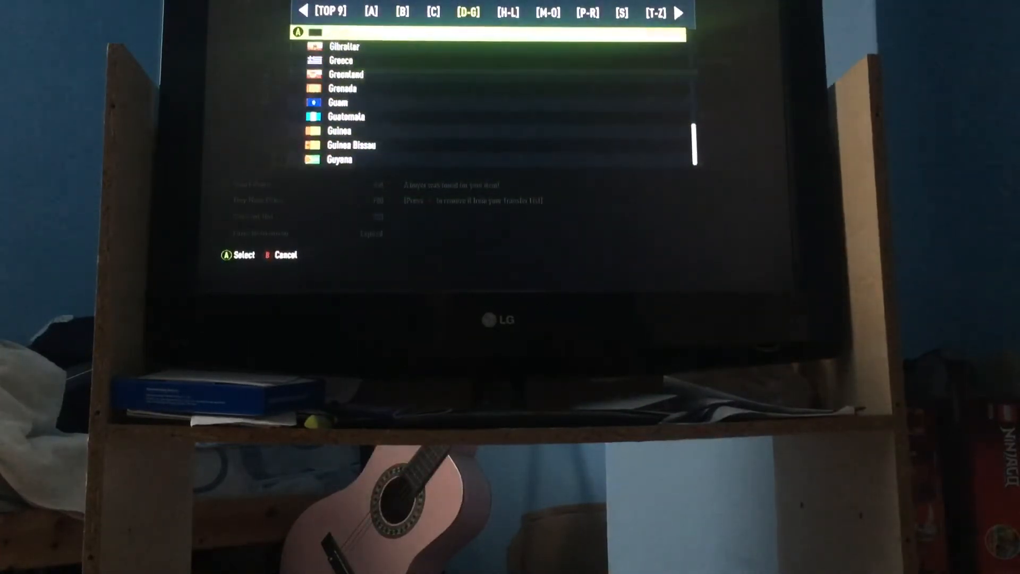
scroll(up, 3)
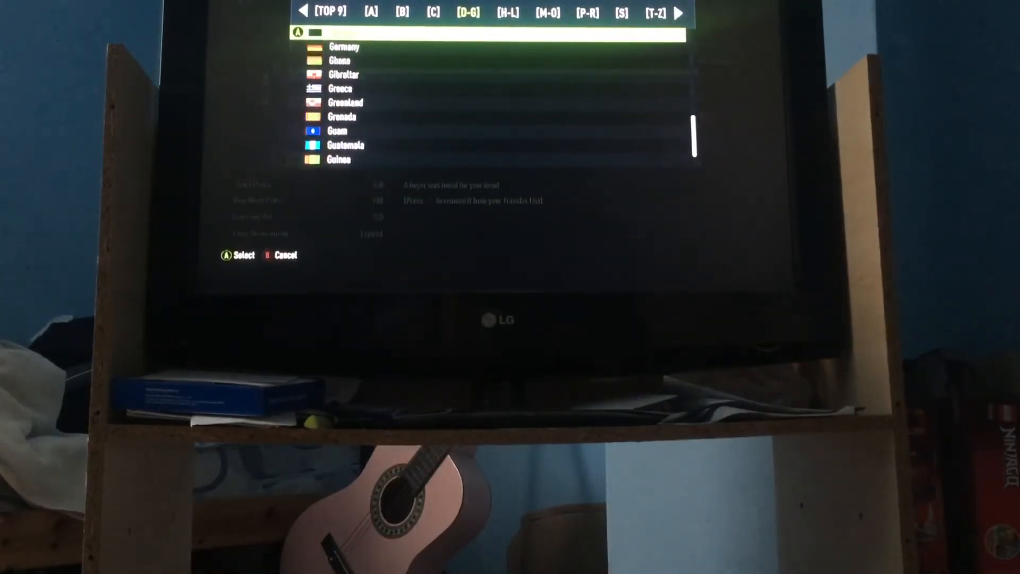
scroll(up, 3)
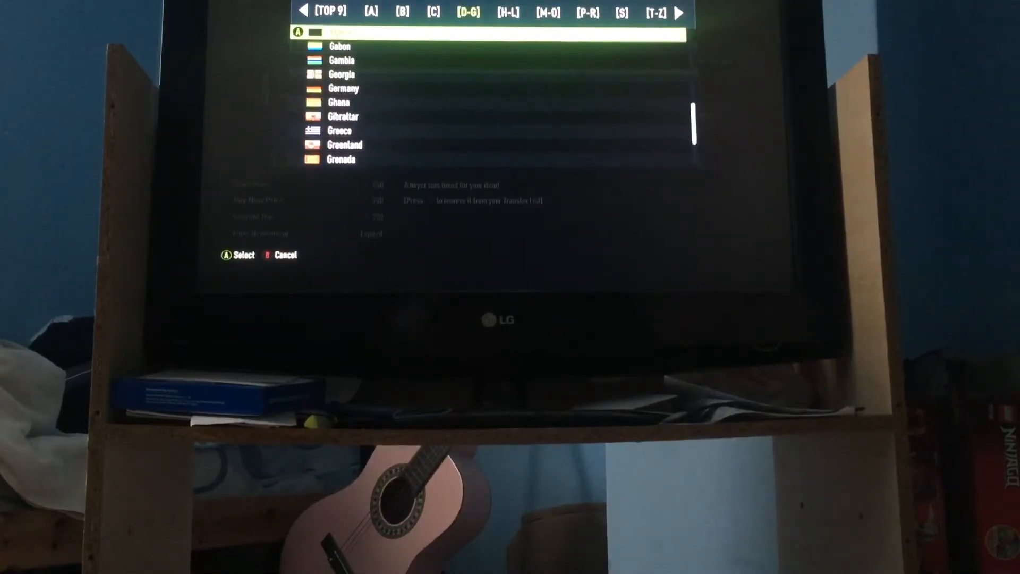
scroll(up, 3)
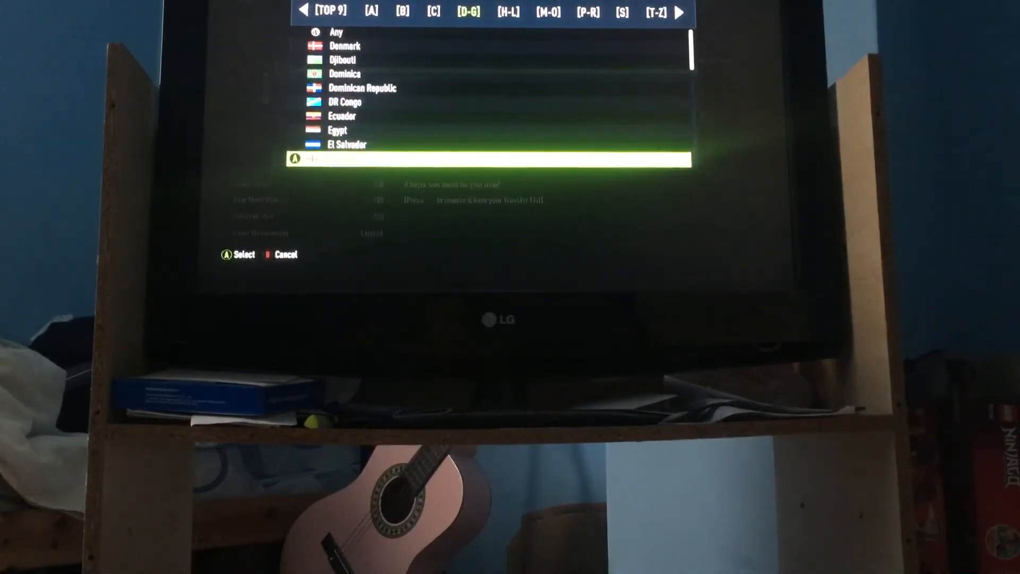
scroll(down, 3)
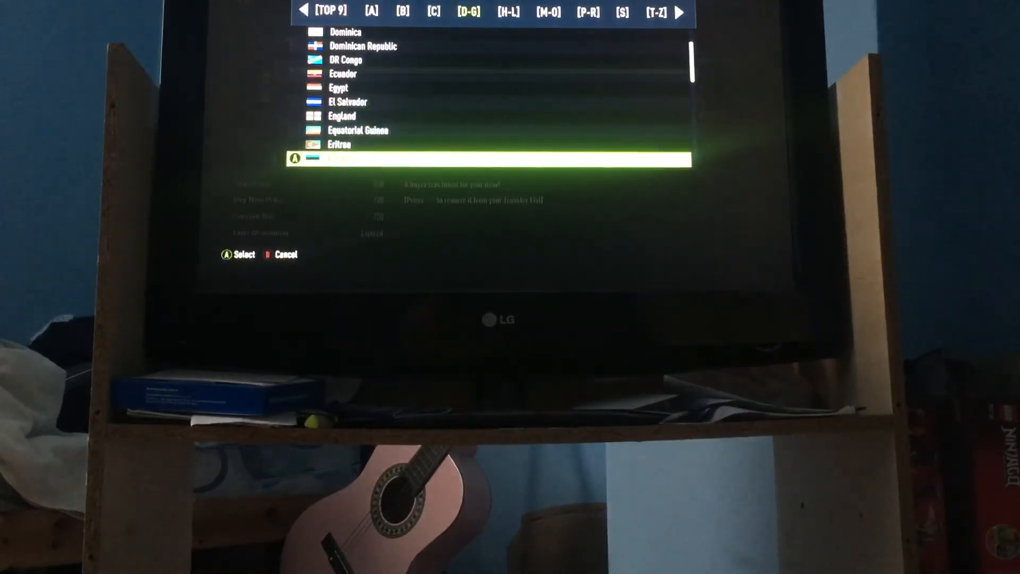
scroll(down, 3)
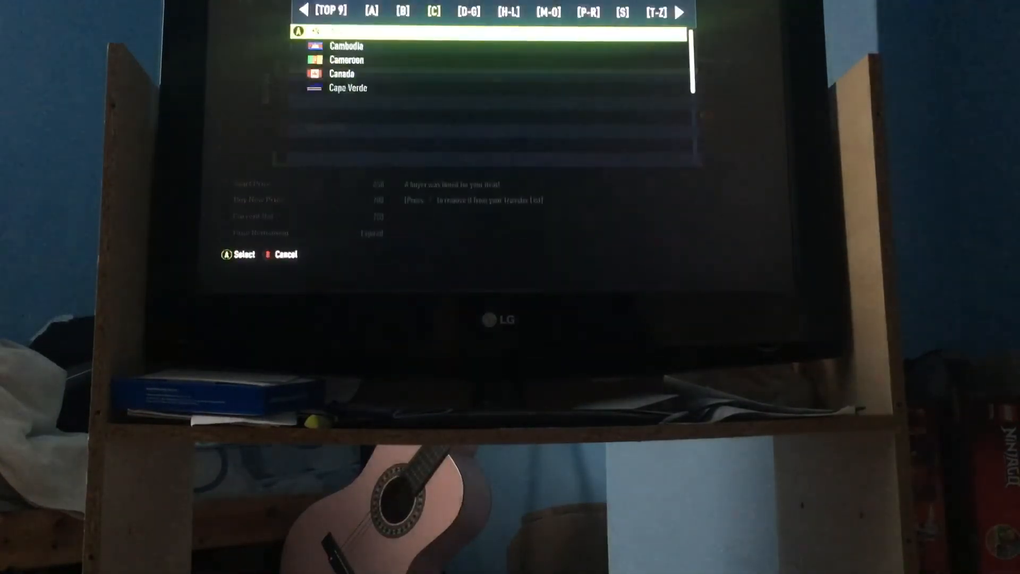
Scroll the C countries from Czech Republic back to Cambodia, then jump to the B countries
scroll(down, 3)
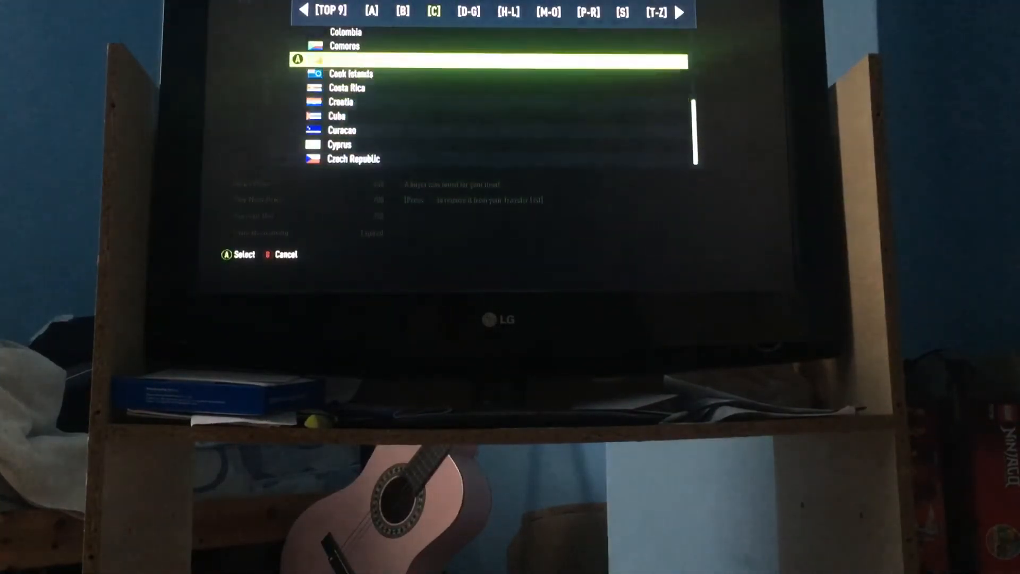
scroll(up, 3)
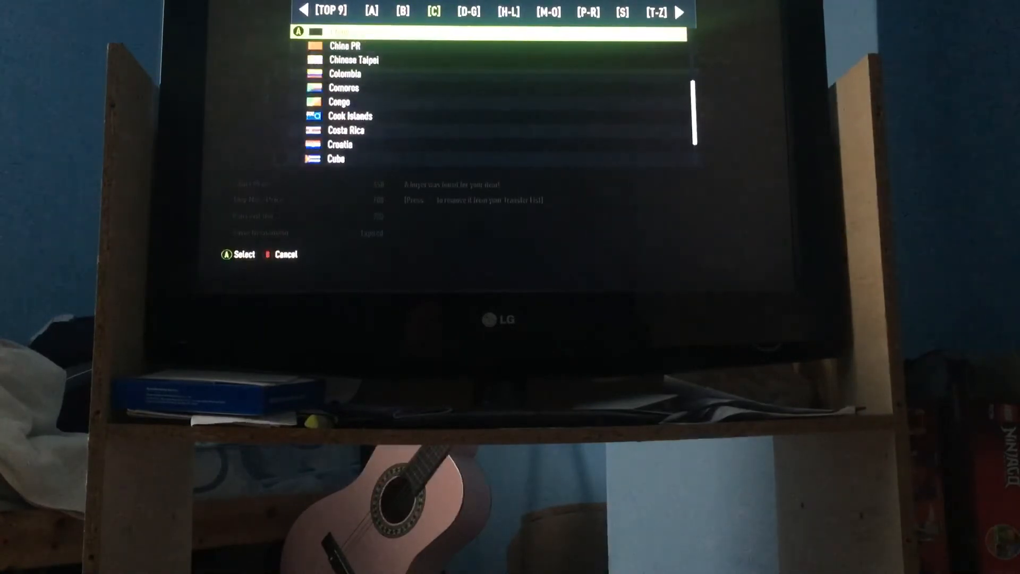
scroll(up, 3)
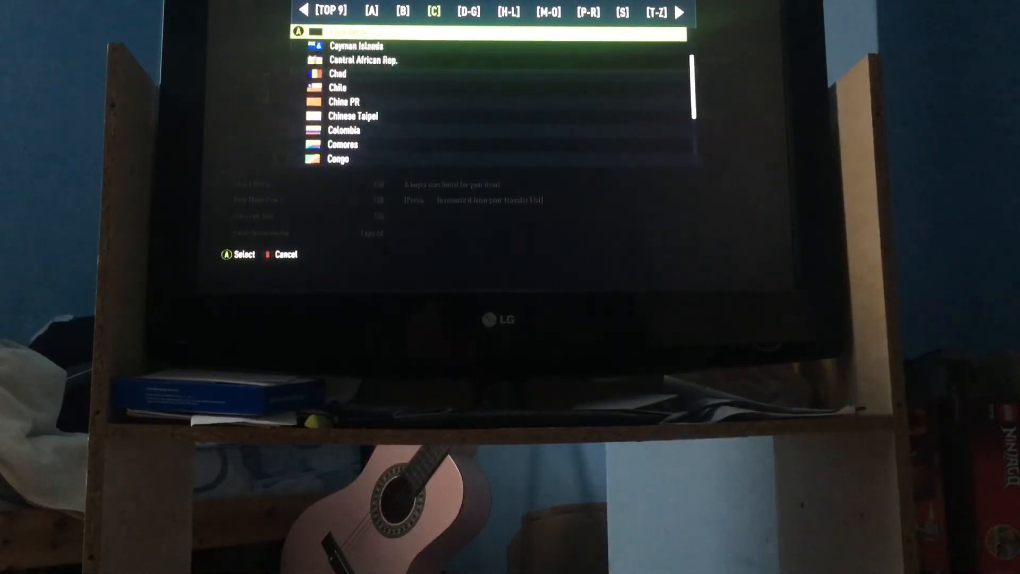
scroll(up, 3)
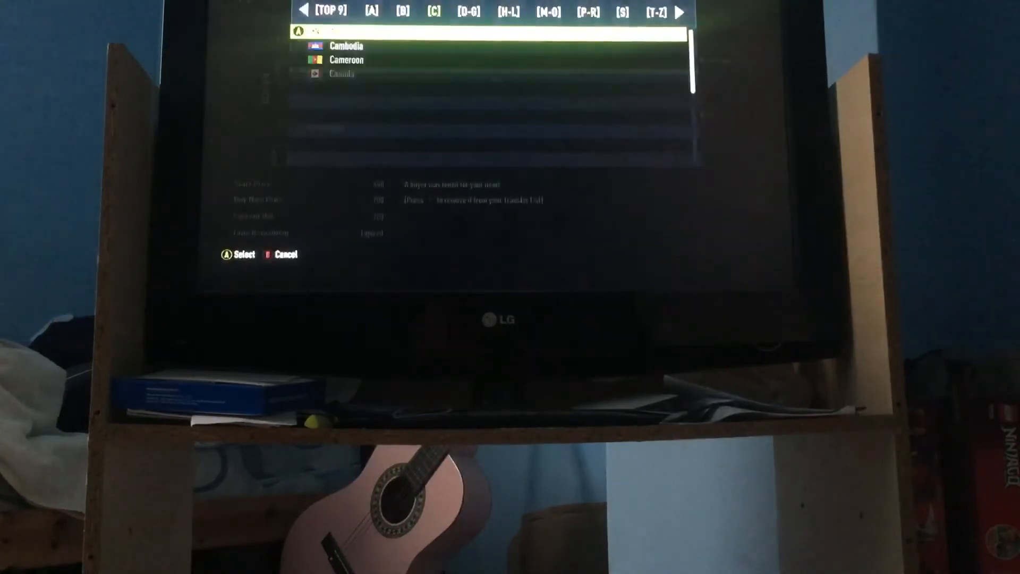
click(404, 11)
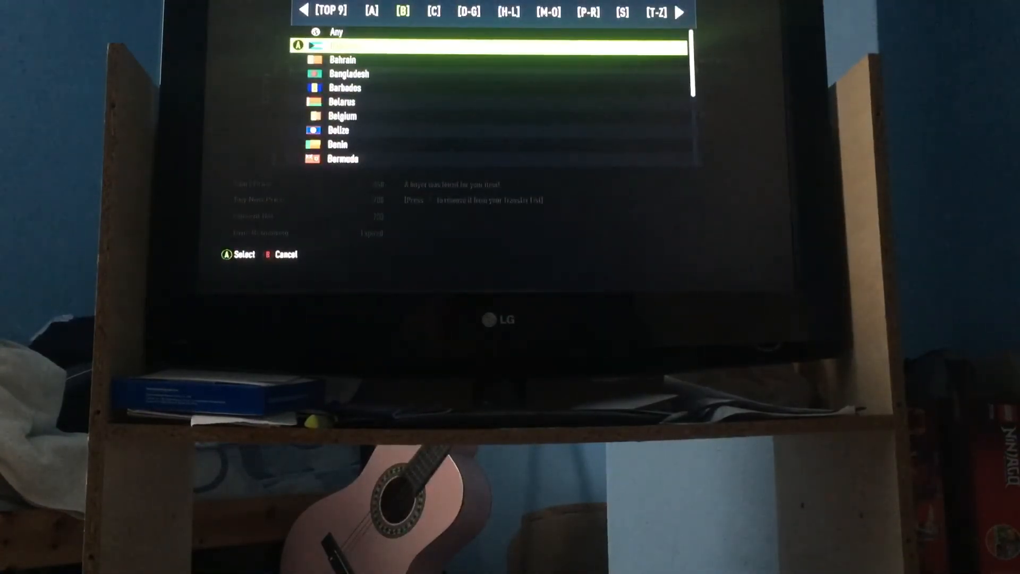
Step through the B countries and choose Spain from the Top 9 as the country filter
key(down)
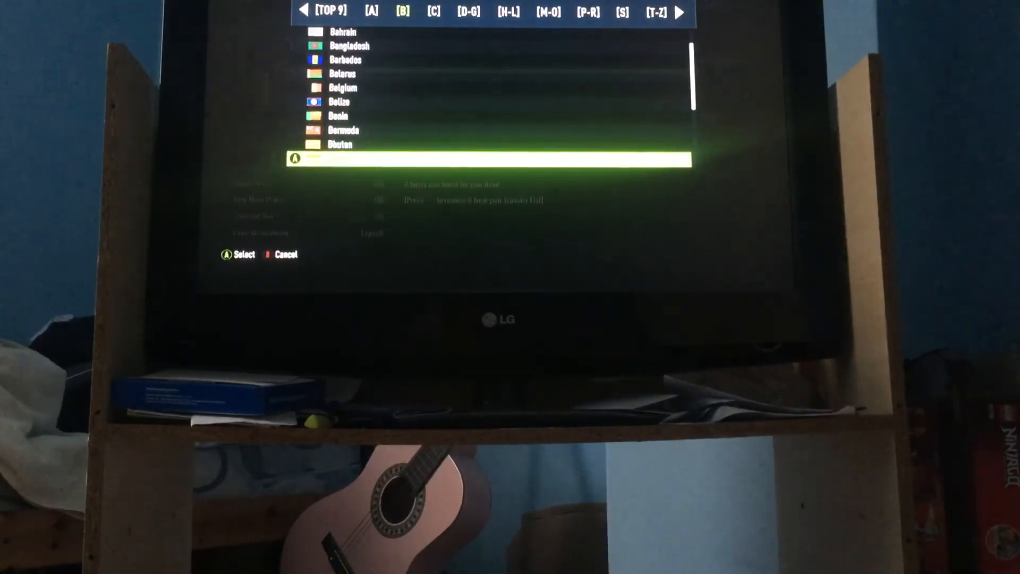
scroll(down, 3)
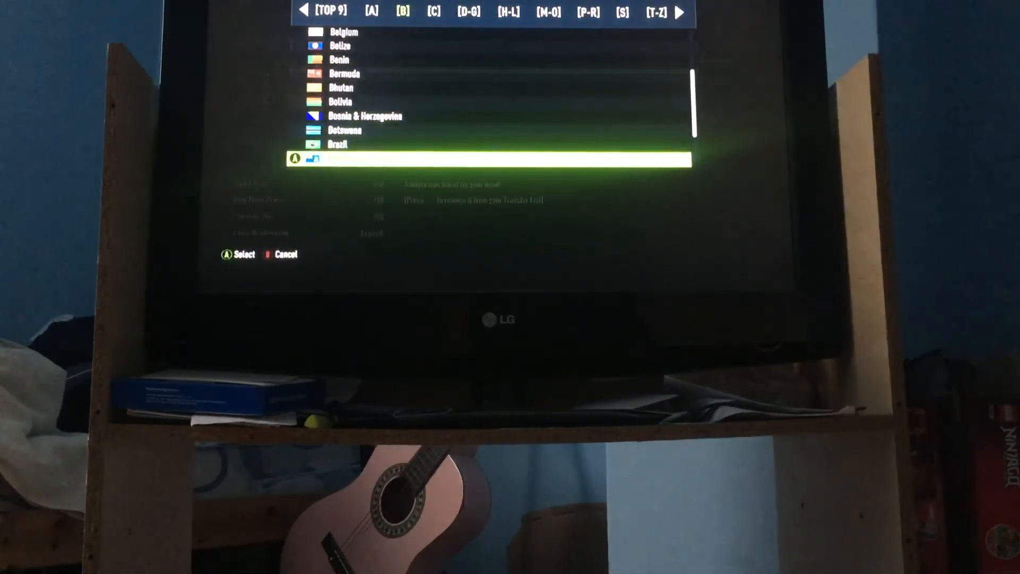
scroll(down, 3)
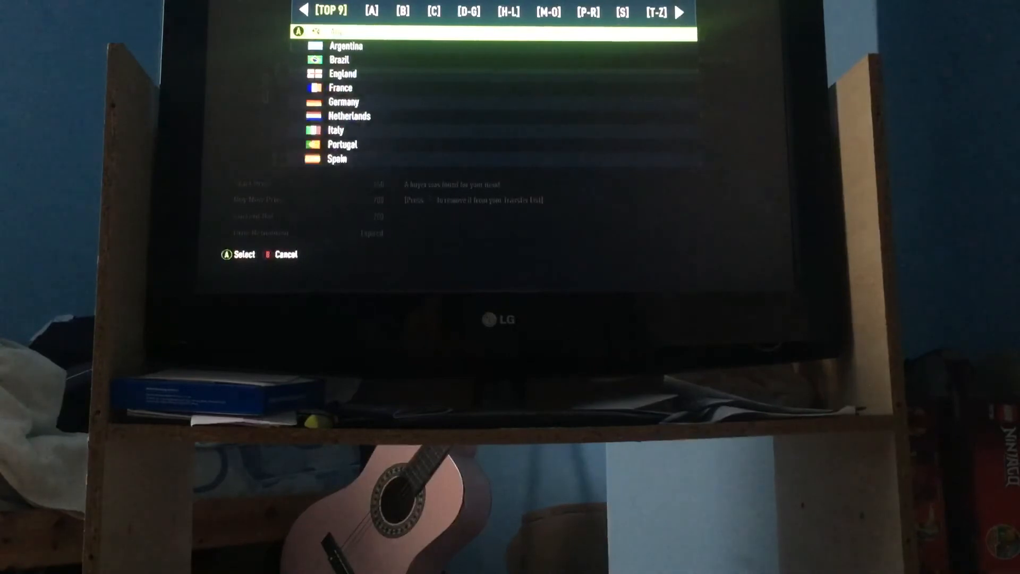
click(337, 159)
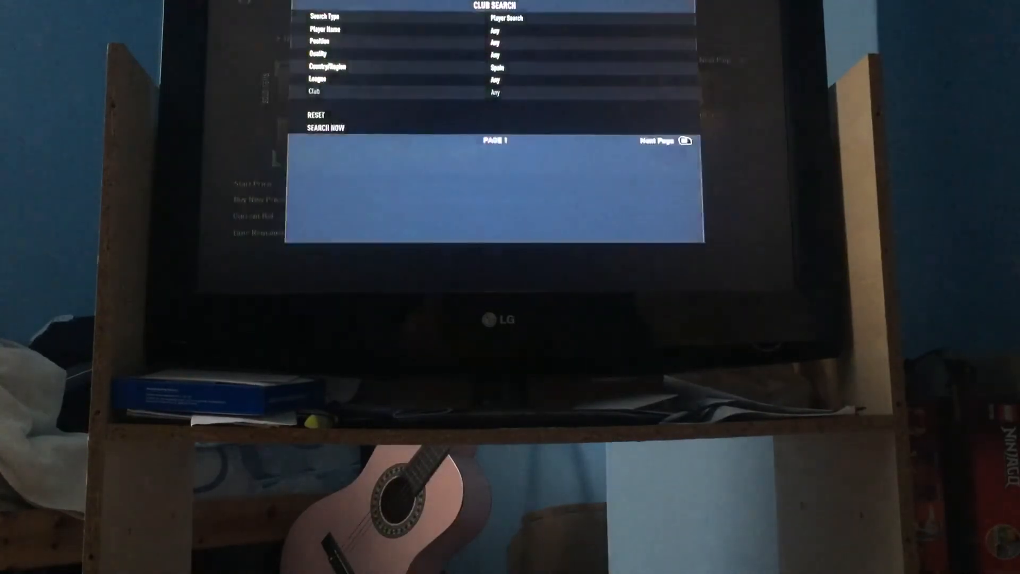
Back out of Advanced Filters and change the country/region filter from Spain to Portugal
click(327, 127)
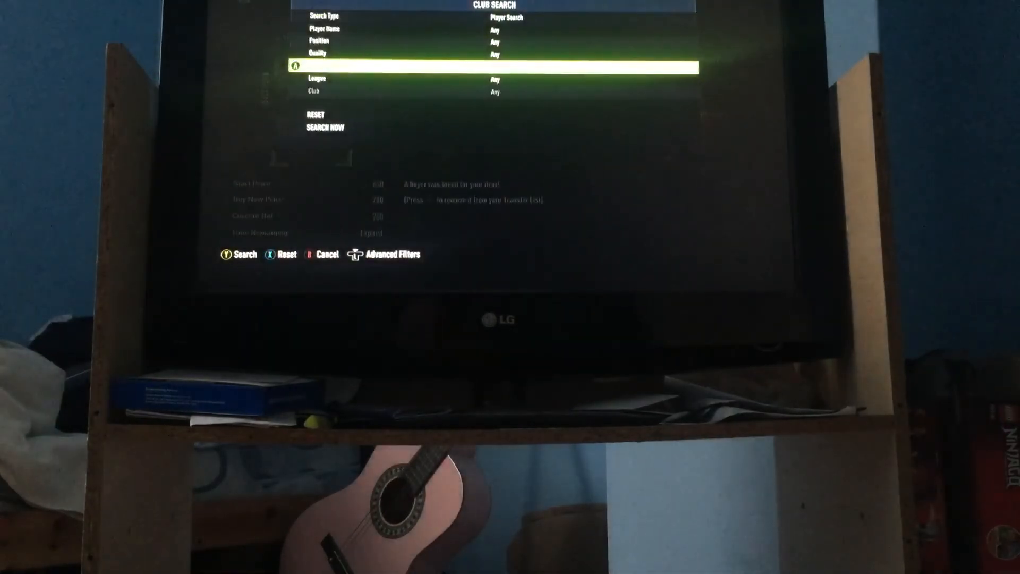
click(325, 128)
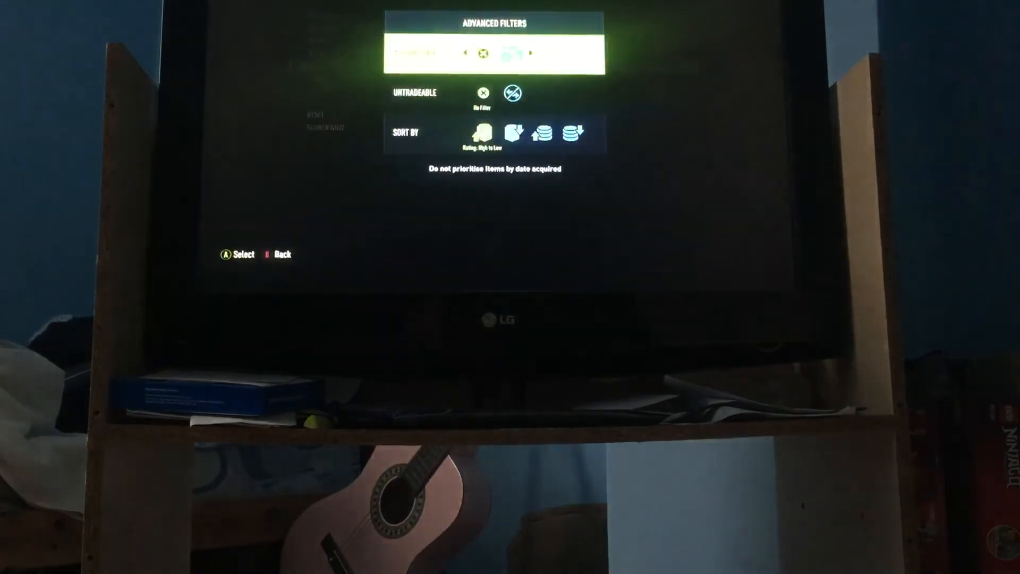
key(B)
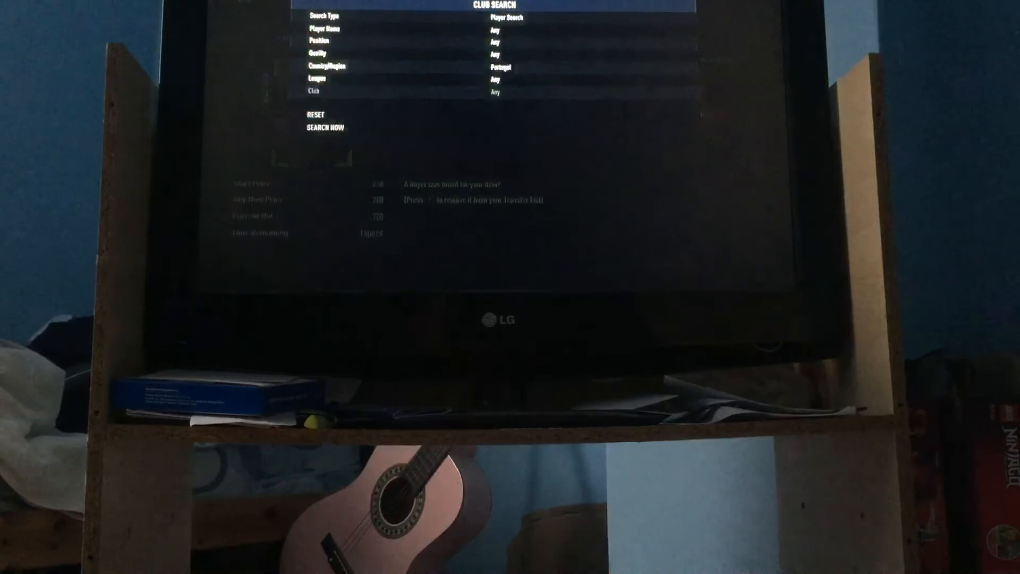
Cycle the country filter through Italy to Netherlands and run the club search for its players
click(325, 128)
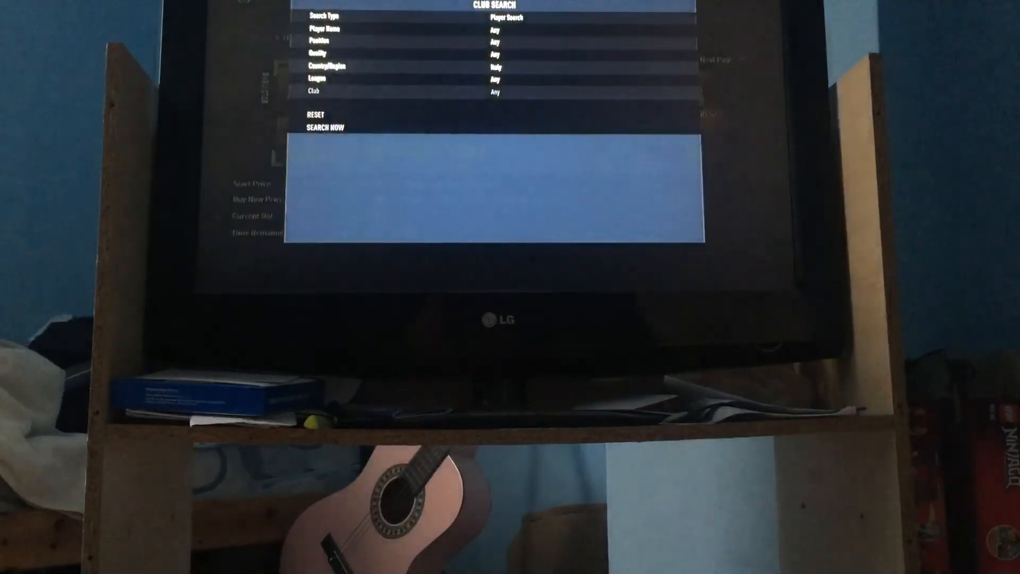
click(325, 126)
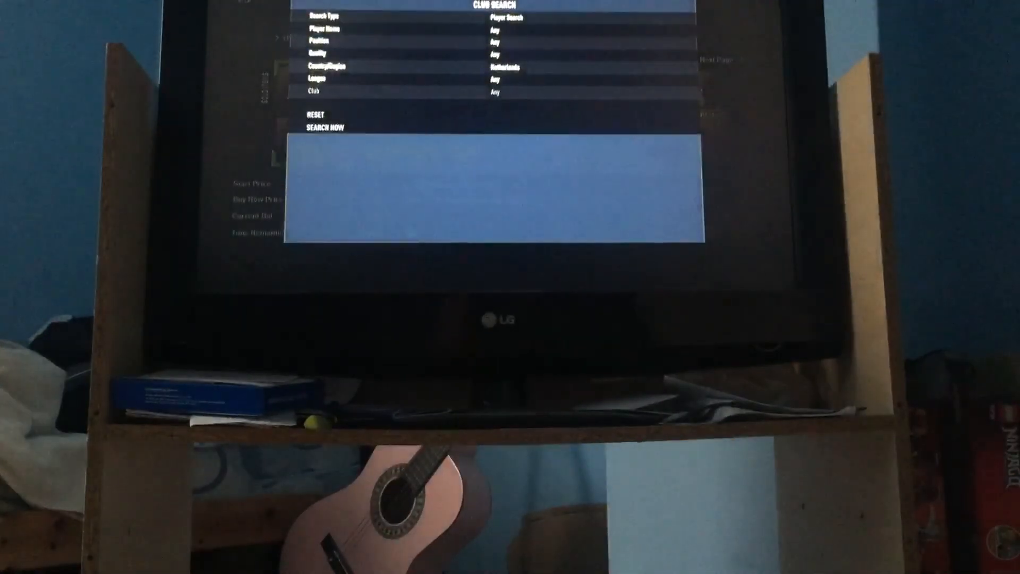
click(325, 127)
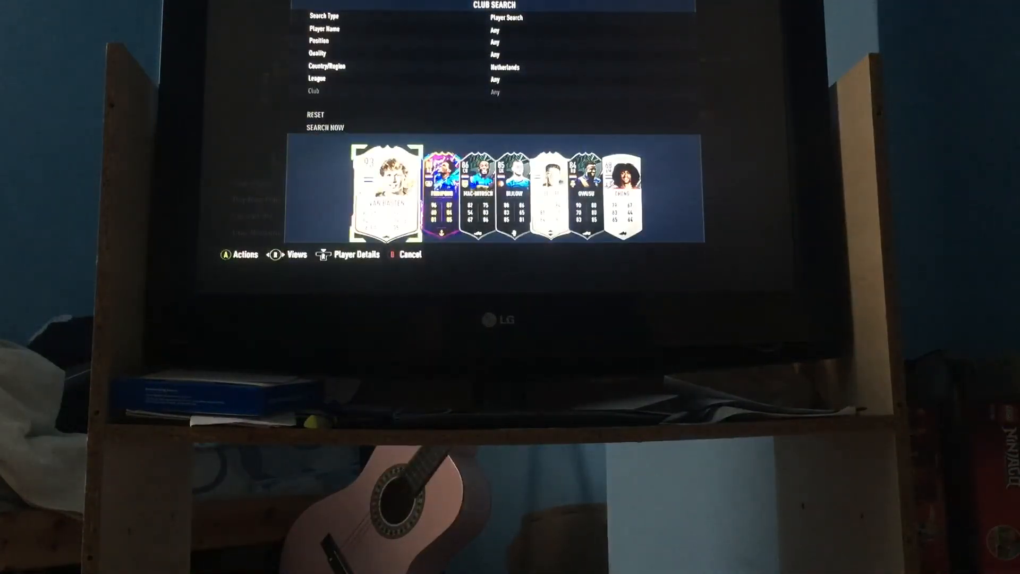